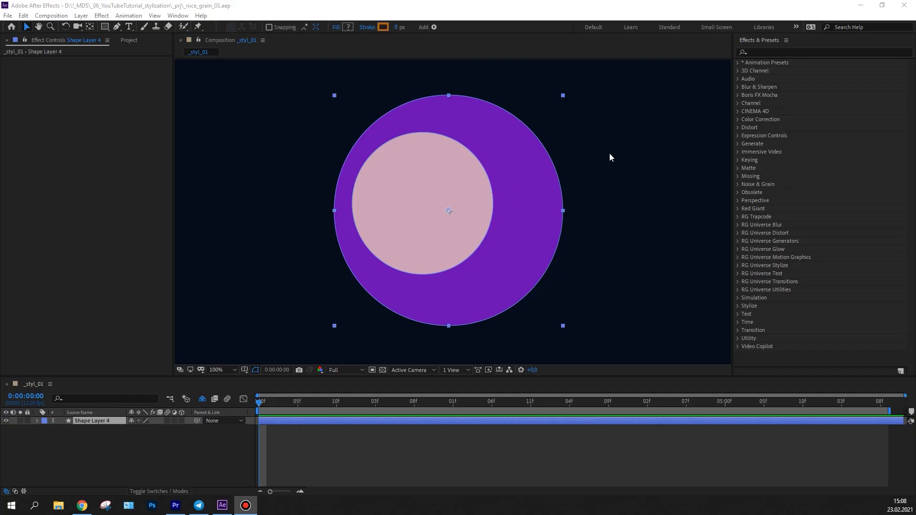
Step: Apply Scatter to the circle layer with a scatter amount of 32
text(scatt)
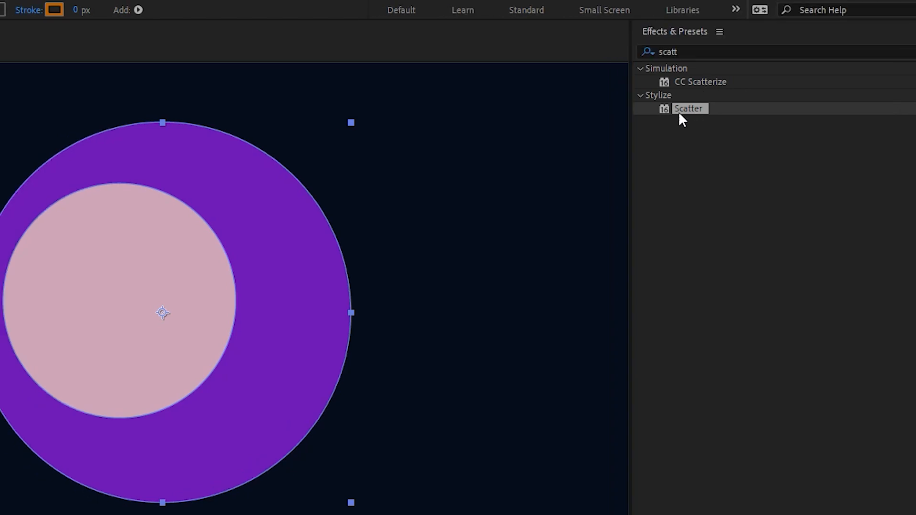
double_click(688, 109)
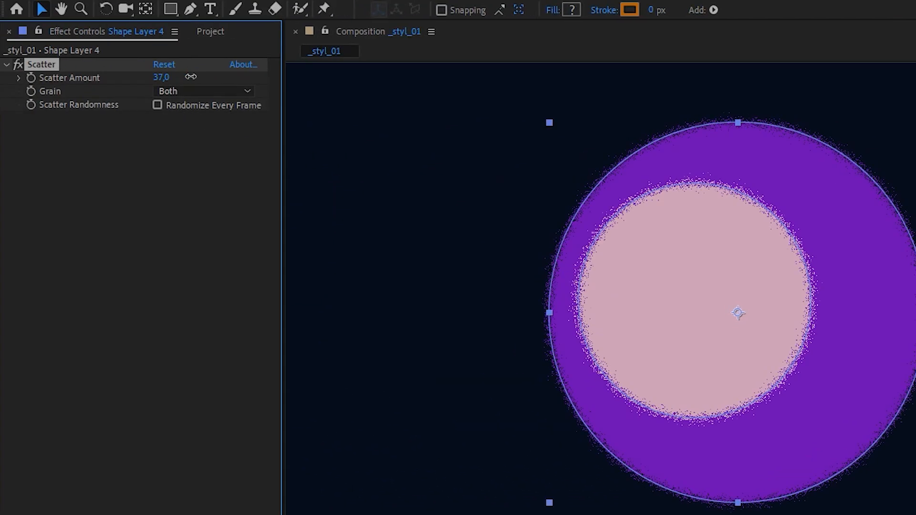
drag(163, 78, 152, 78)
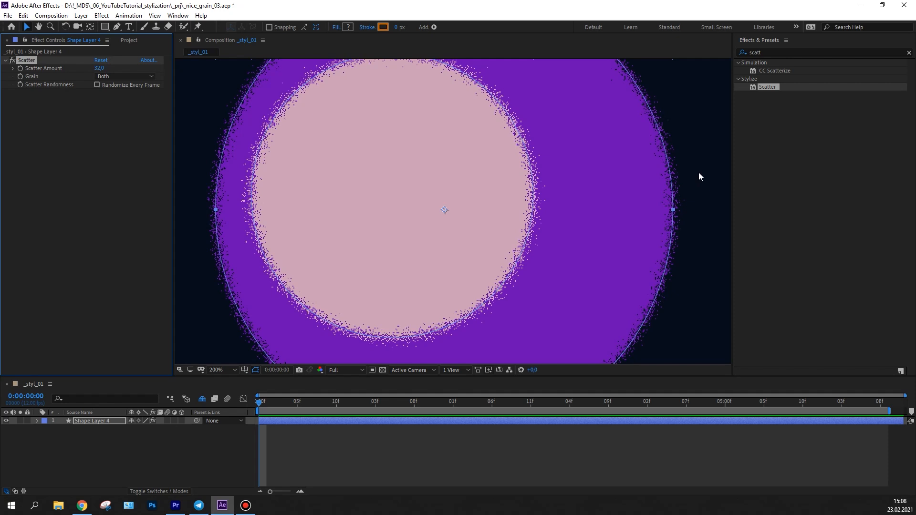
Step: Add Bilateral Blur with radius 53, threshold 113 and Colorize on
click(216, 369)
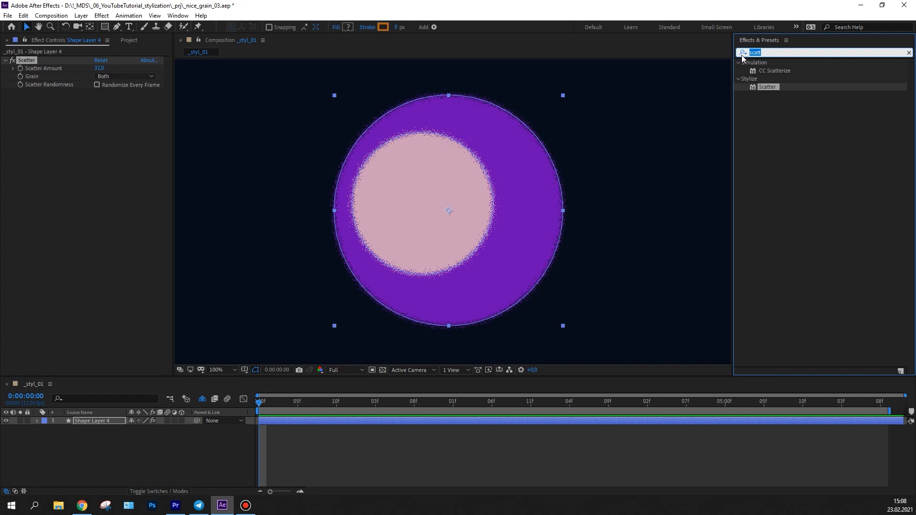
text(bilat)
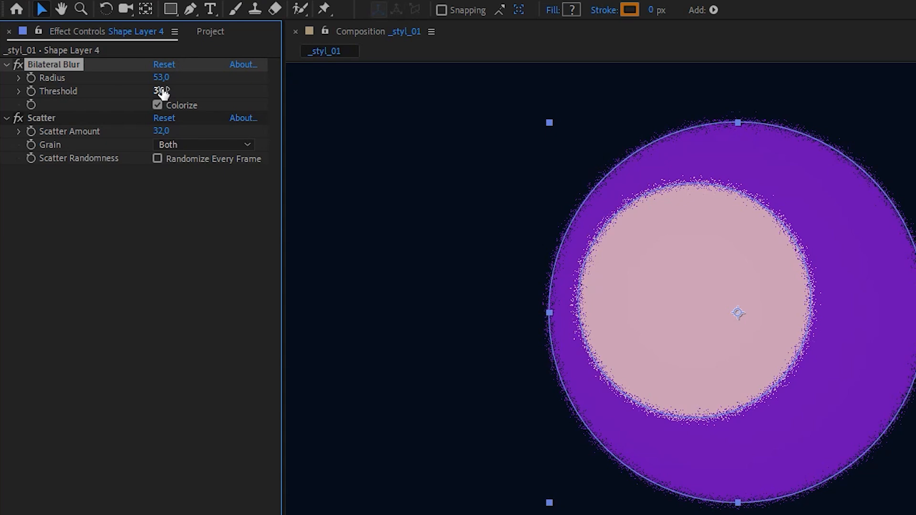
drag(161, 90, 263, 91)
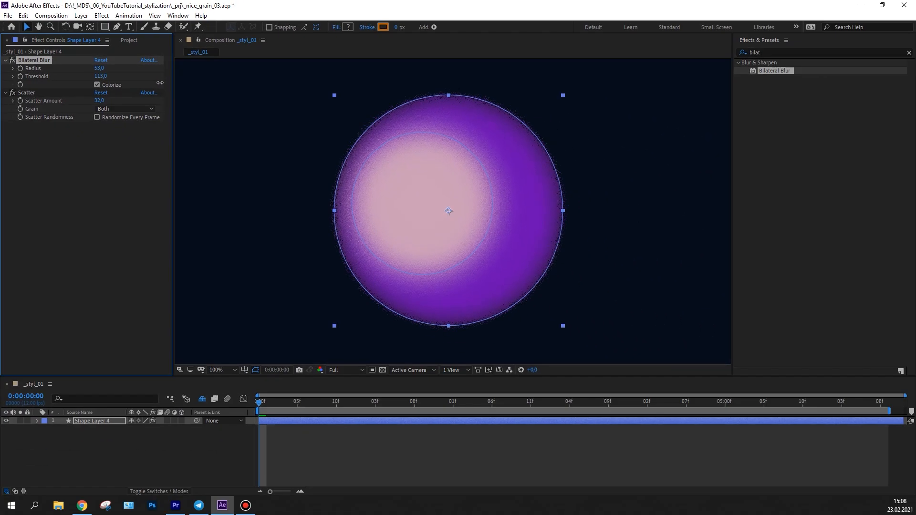
click(236, 151)
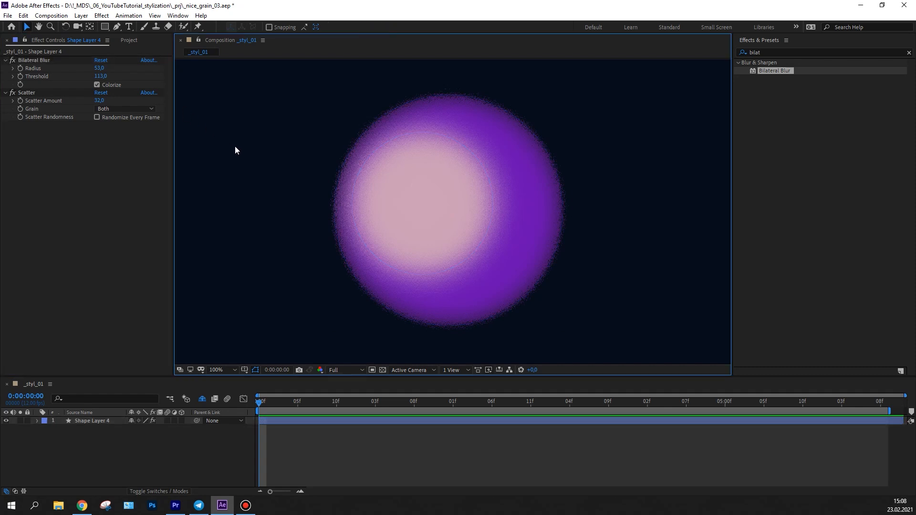
mouse_move(253, 196)
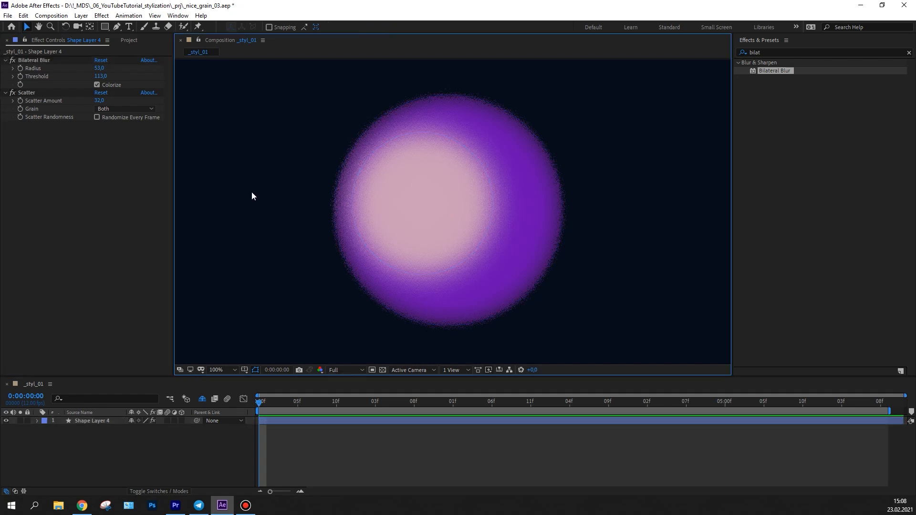
click(216, 370)
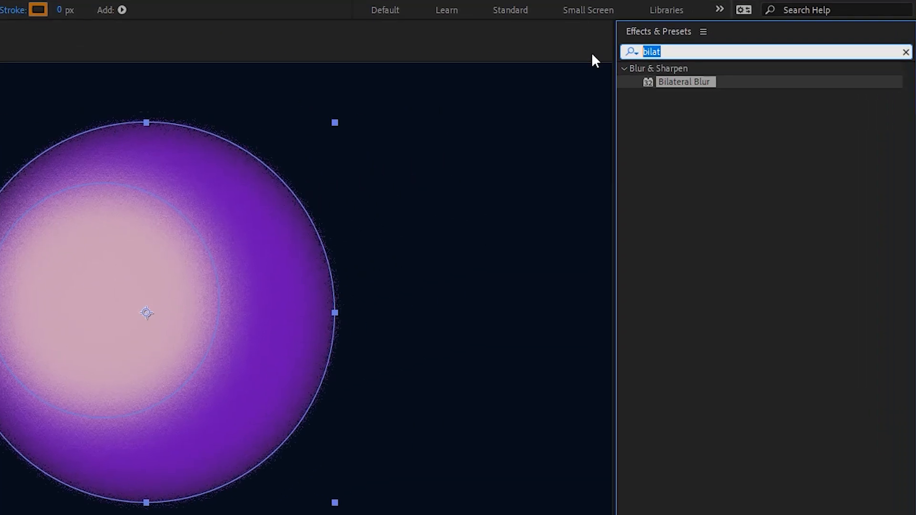
Step: Try CC Cross Blur on the circle, adjusting its horizontal radius
text(cross)
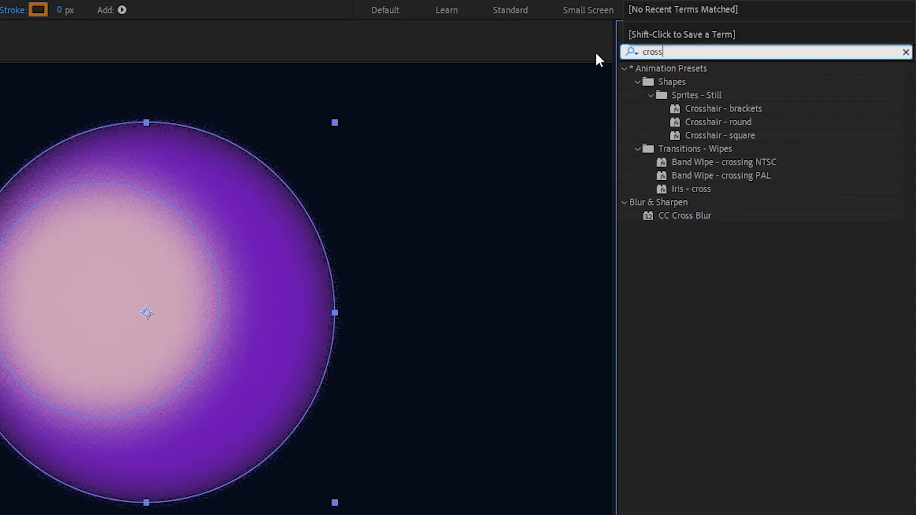
mouse_move(707, 218)
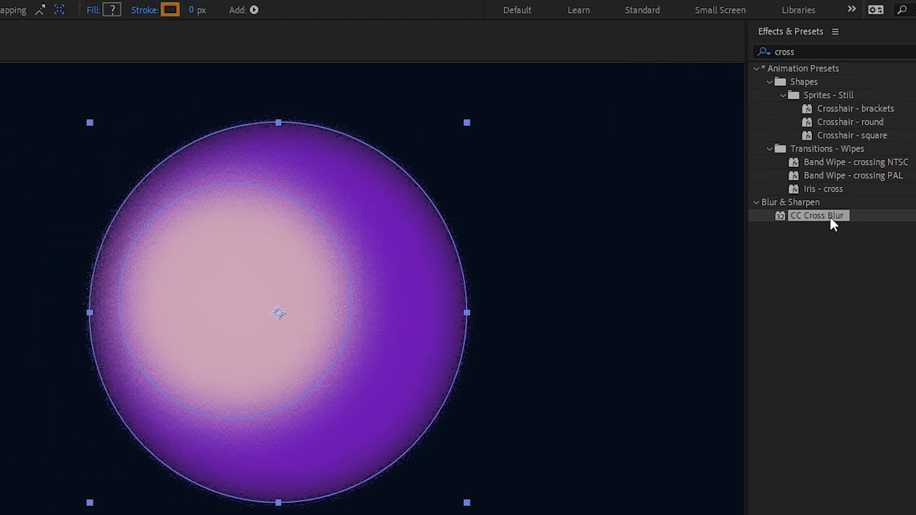
double_click(818, 216)
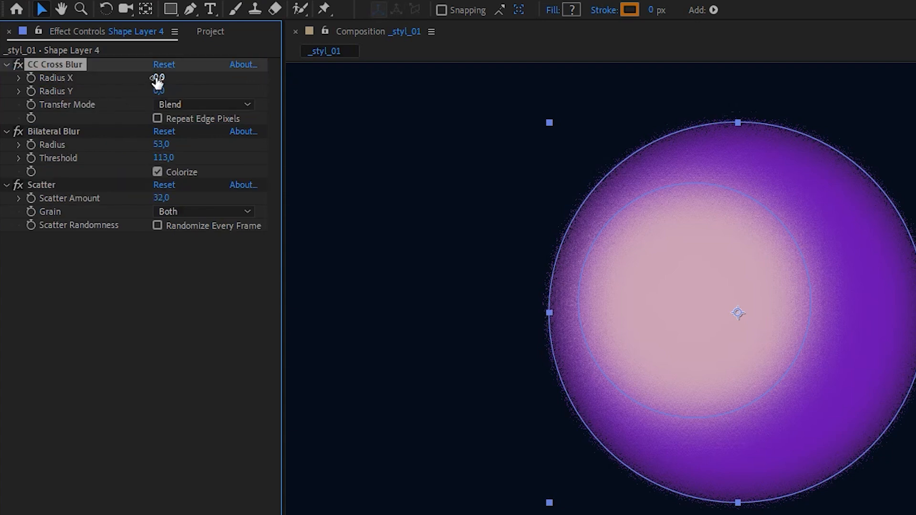
drag(161, 77, 183, 78)
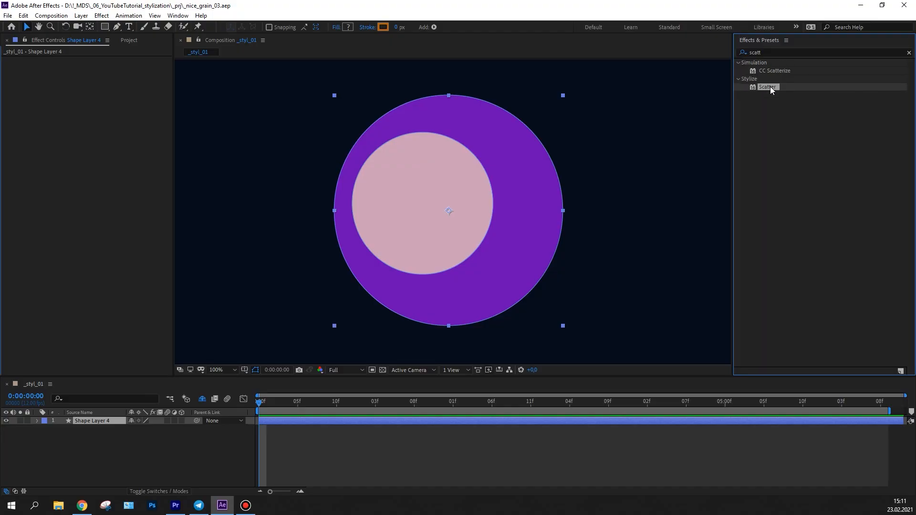
Step: Reapply Scatter to the circle with a scatter amount of 142
double_click(767, 86)
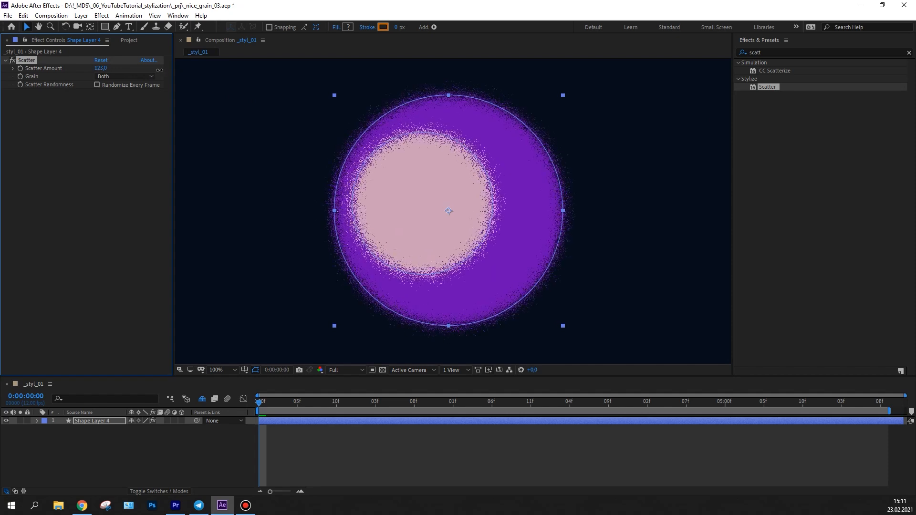
drag(102, 68, 114, 68)
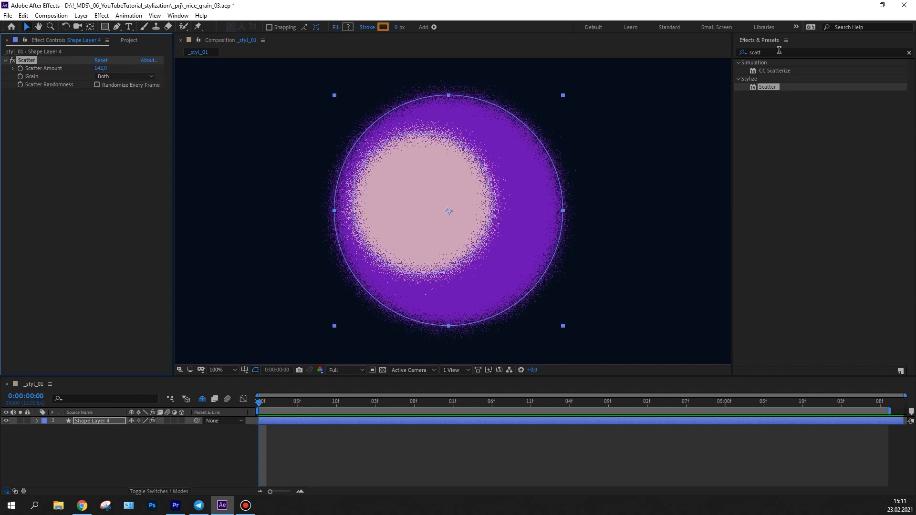
Step: Add a Spin Radial Blur with amount 16 to the circle
text(ra)
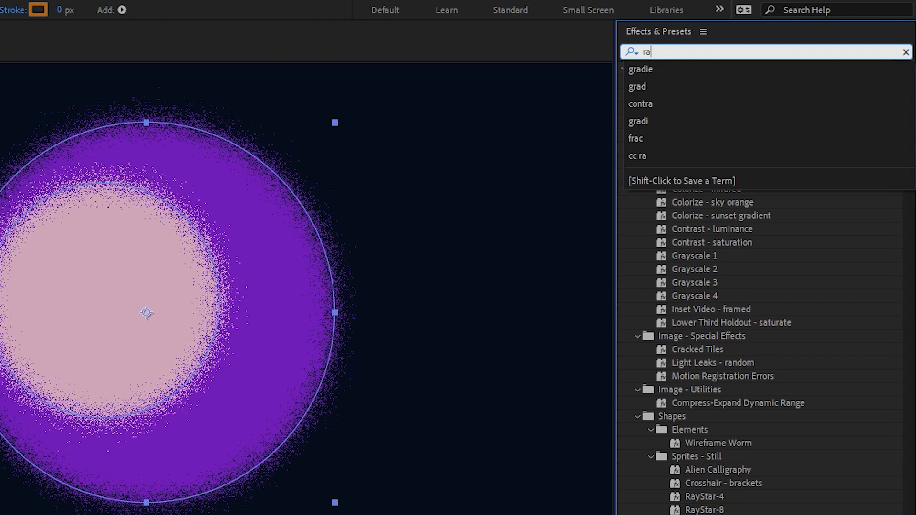
text(dia)
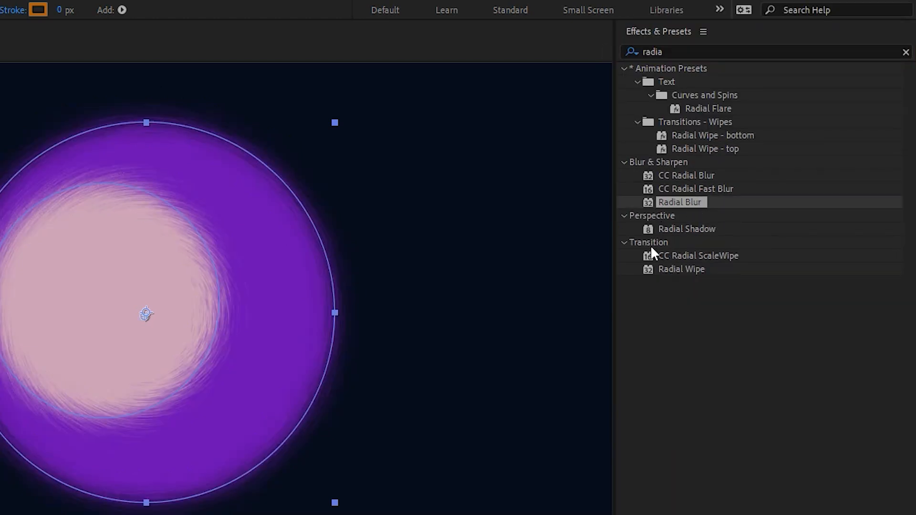
double_click(678, 202)
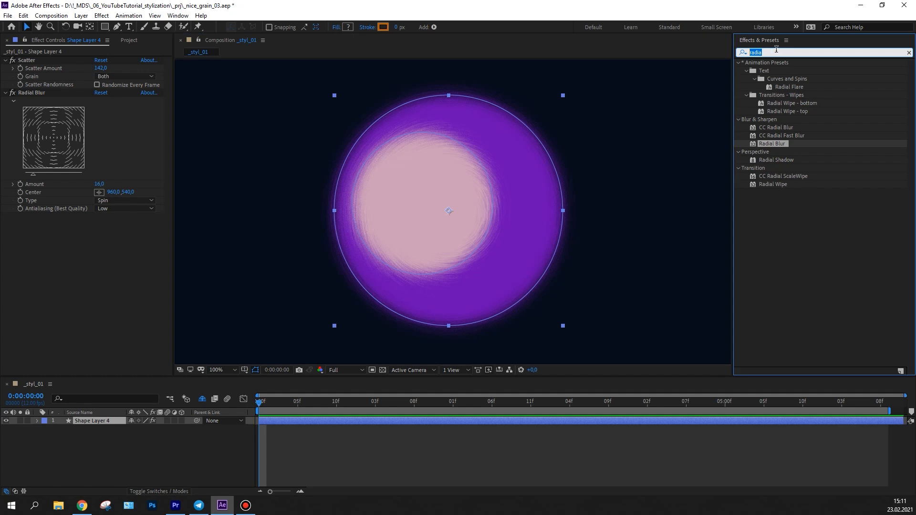
Step: Add a Sharpen effect at amount 30 to the circle
text(sharp)
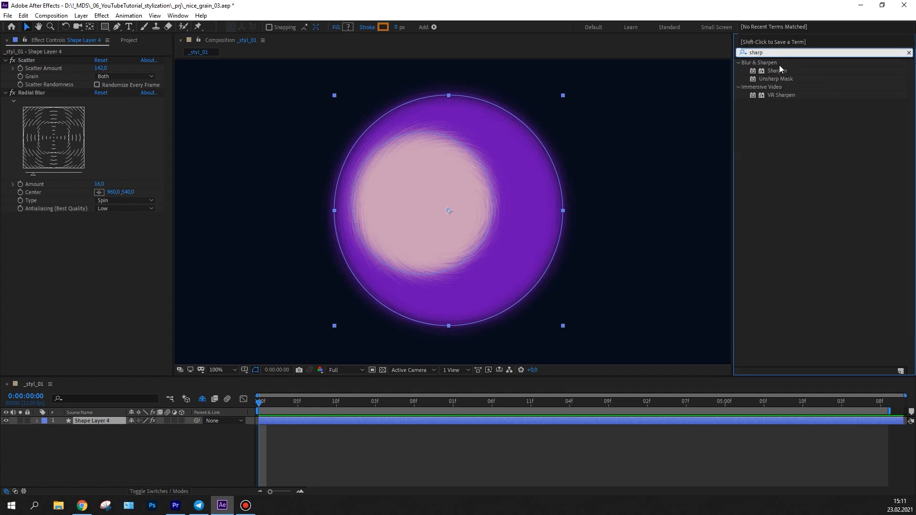
double_click(777, 70)
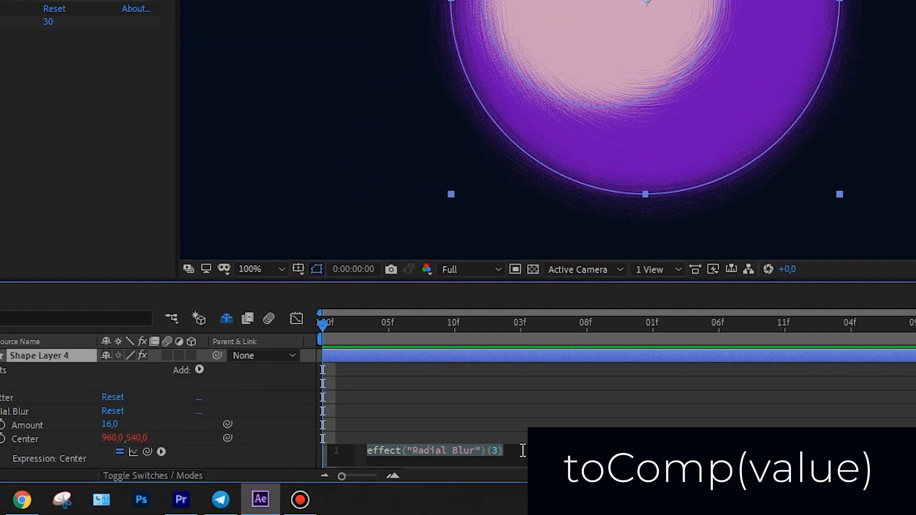
Step: Wrap the Radial Blur Center expression in toComp() and apply it
text(toComp)
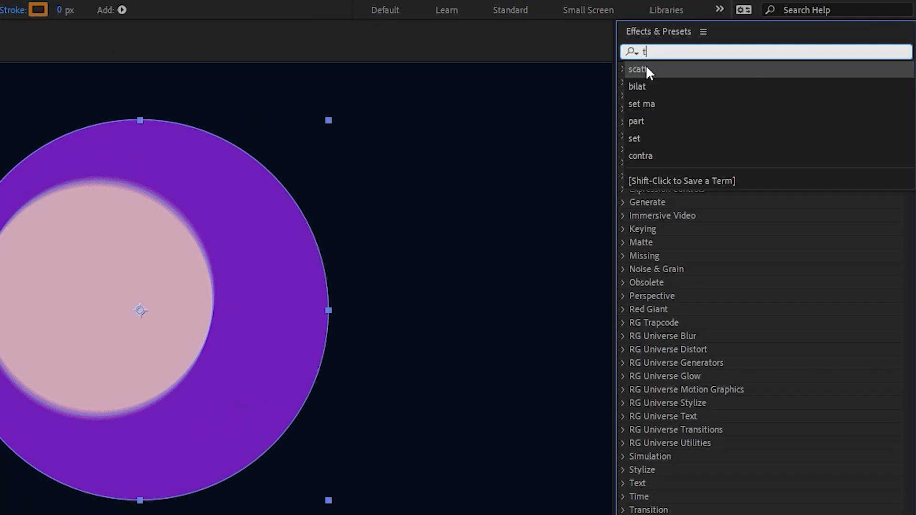
Step: Add Turbulent Displace to the circle with size 5 and amount 178
text(urbu)
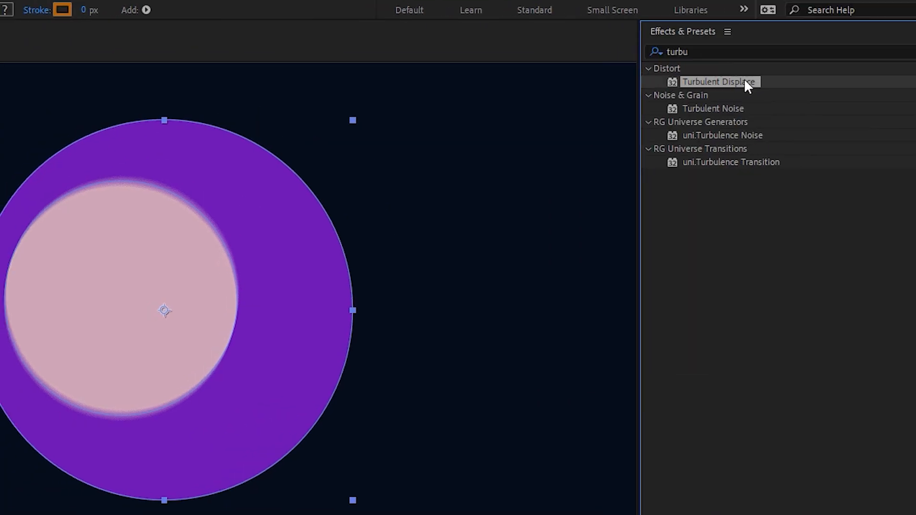
double_click(719, 81)
text(5)
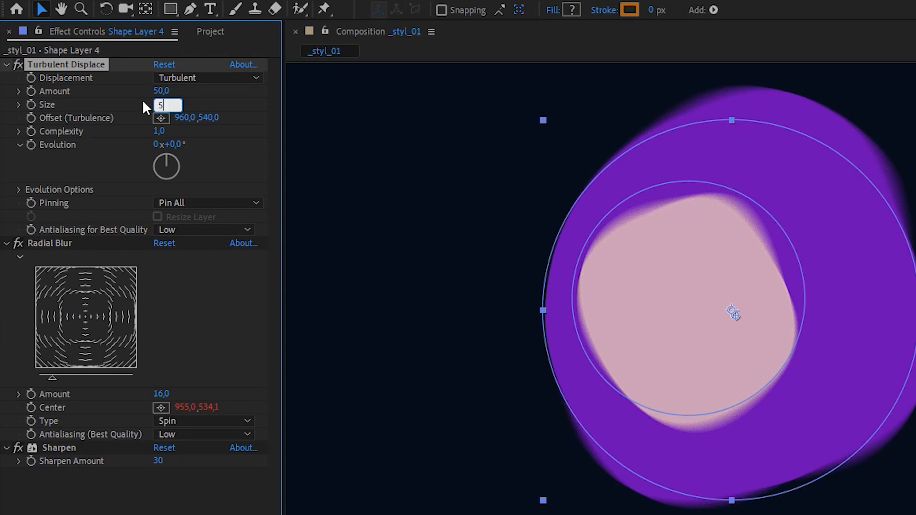
drag(162, 91, 268, 90)
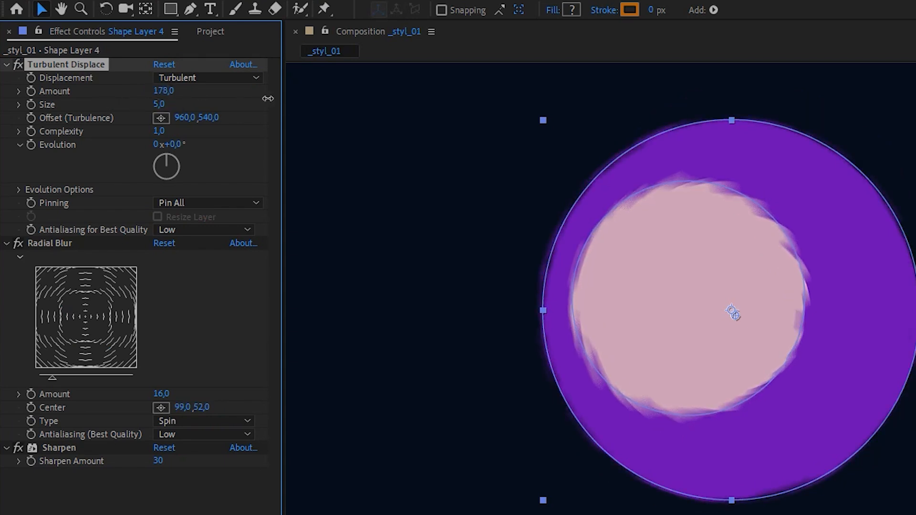